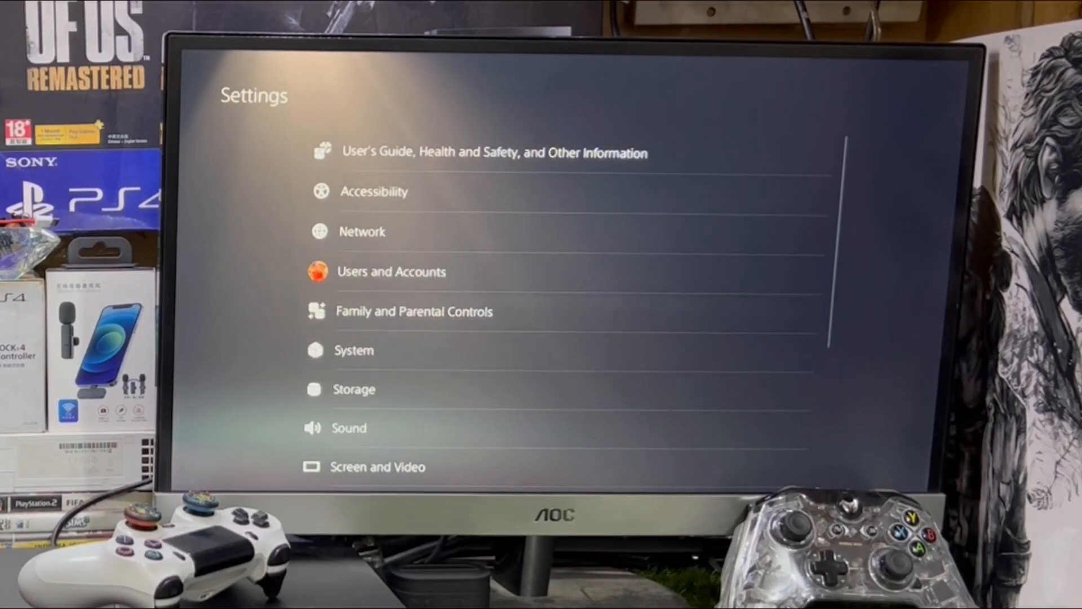
# Open Network settings and show the internet connection setup options.
pyautogui.click(362, 231)
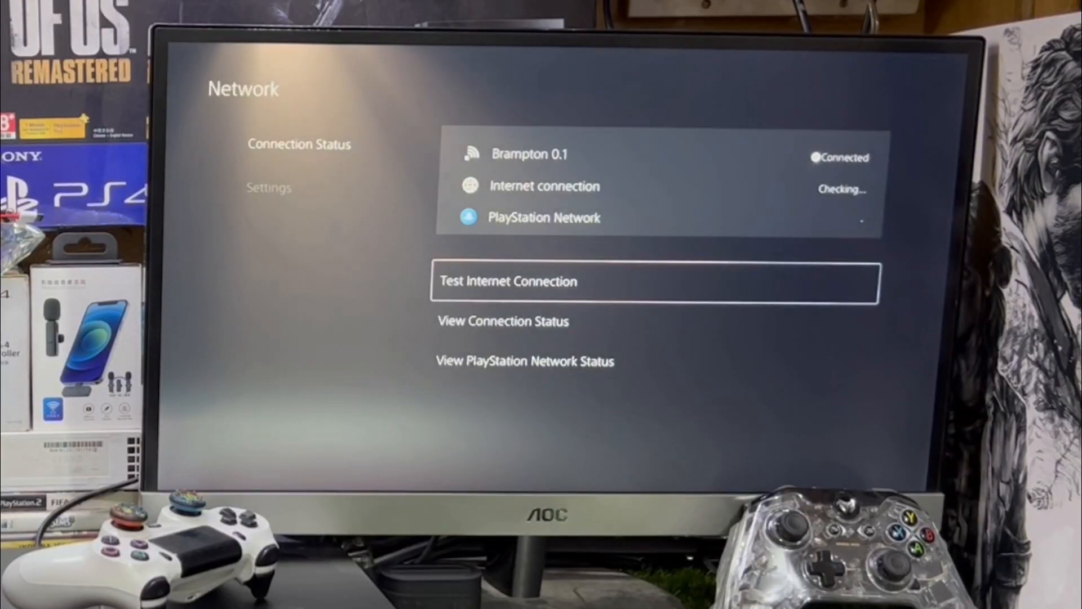
pyautogui.click(268, 187)
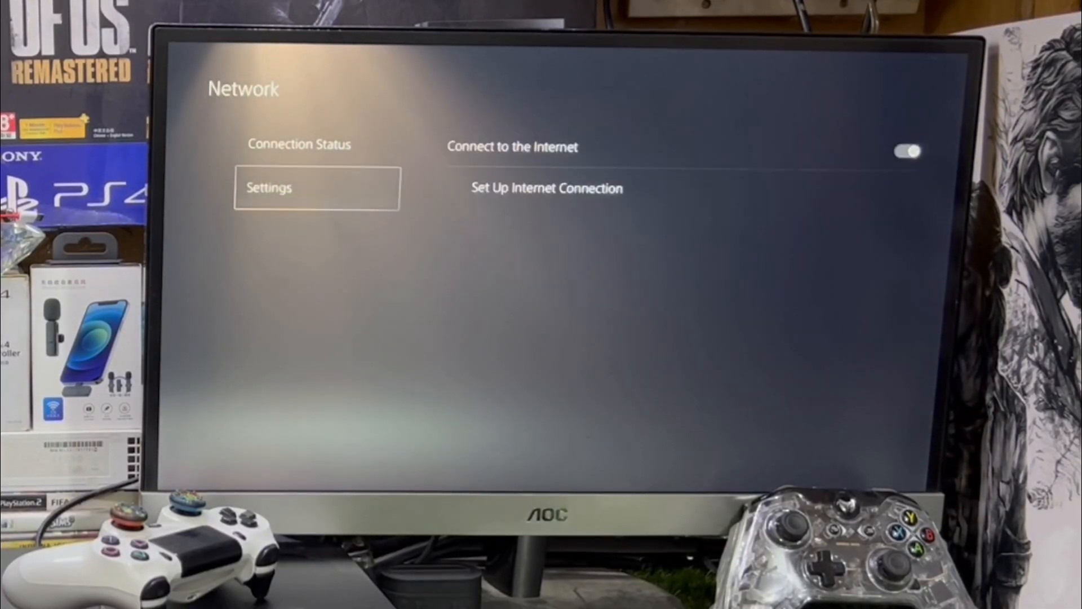
# Set up the Wi-Fi connection's advanced settings and switch DNS to Manual.
pyautogui.click(545, 187)
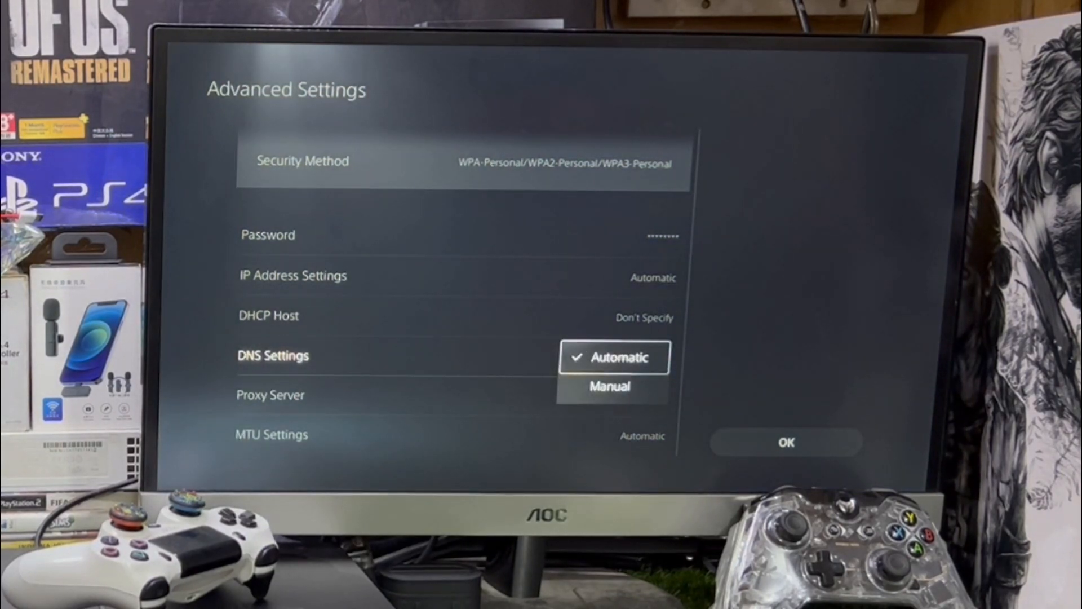
pyautogui.click(609, 386)
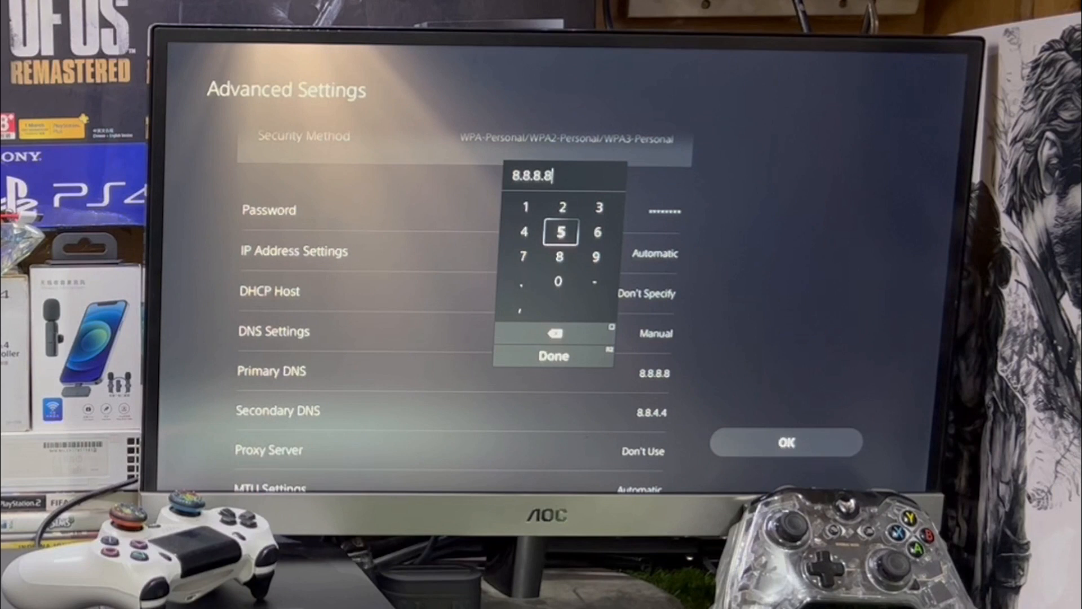
# Confirm Primary DNS 8.8.8.8 and enter Secondary DNS 8.8.4.4.
pyautogui.click(553, 355)
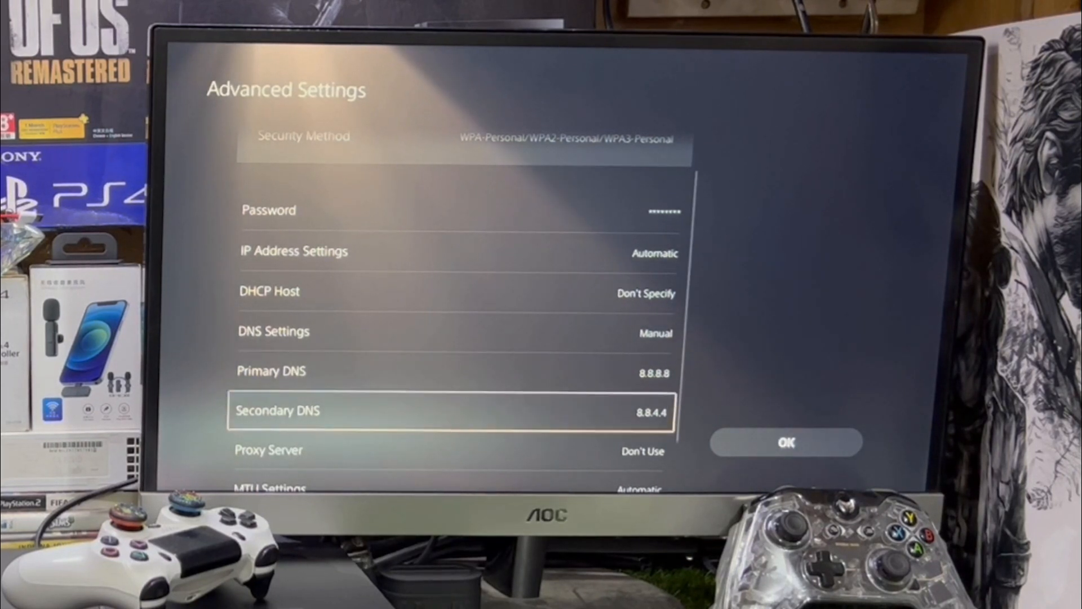
pyautogui.click(451, 409)
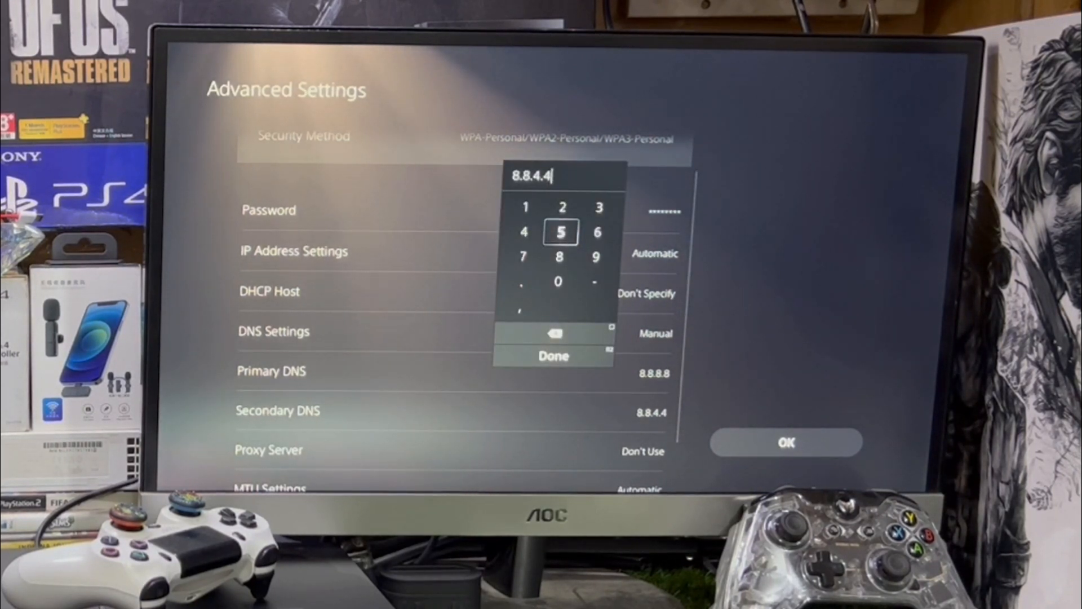
pyautogui.click(553, 356)
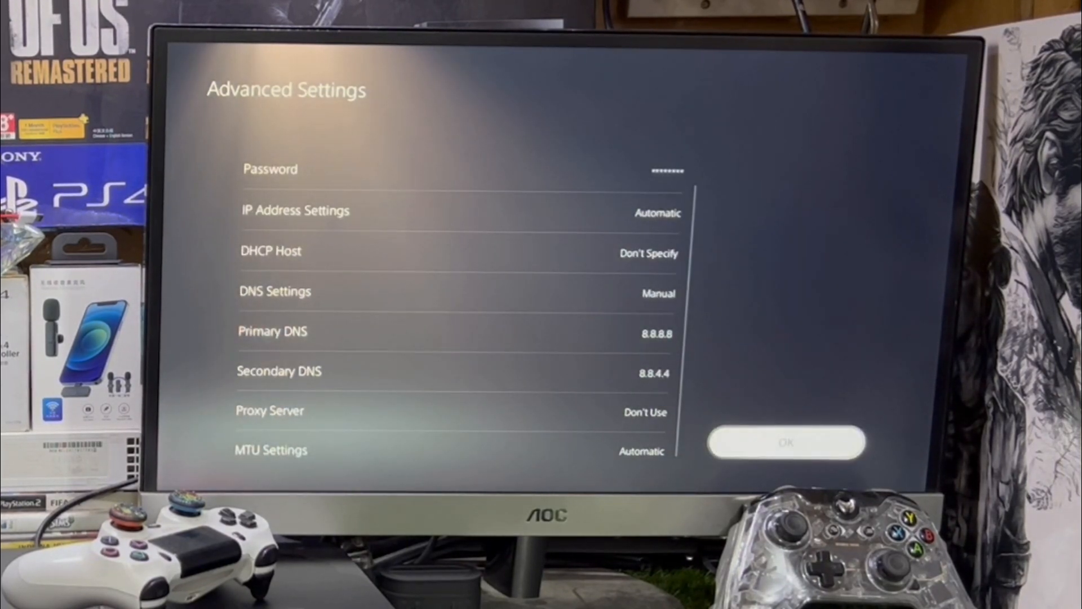
# Save the manual DNS, check Connection Status, and return to the home screen.
pyautogui.click(786, 443)
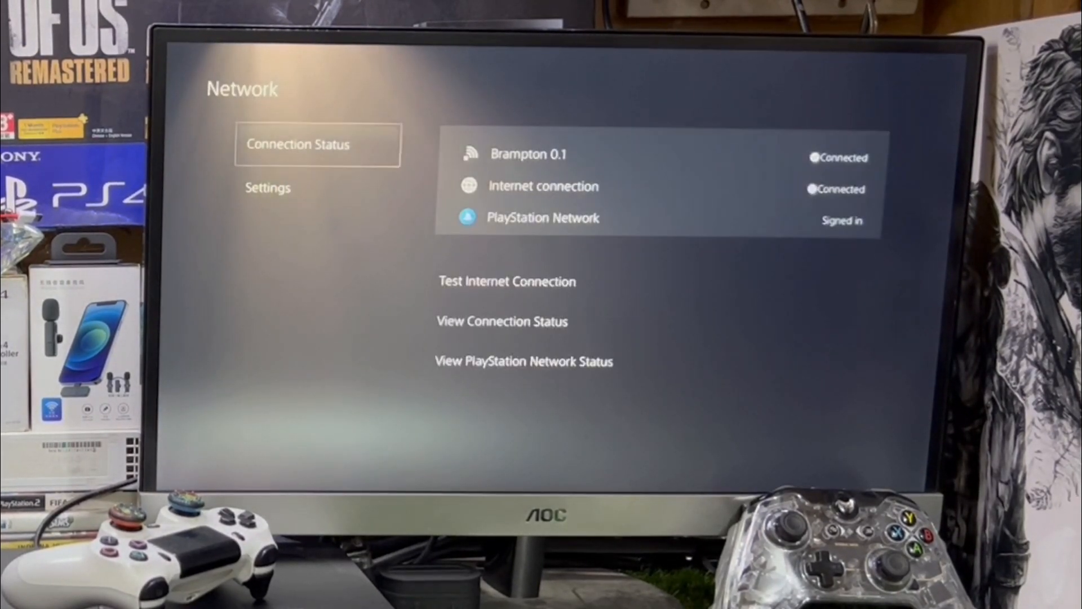
pyautogui.click(507, 280)
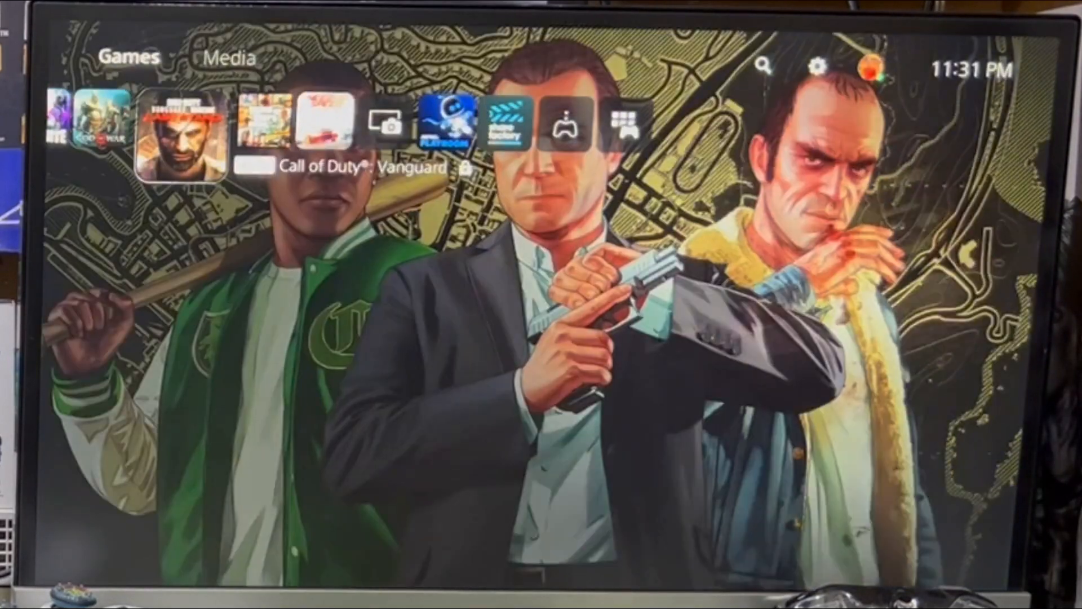
pyautogui.hscroll(-3)
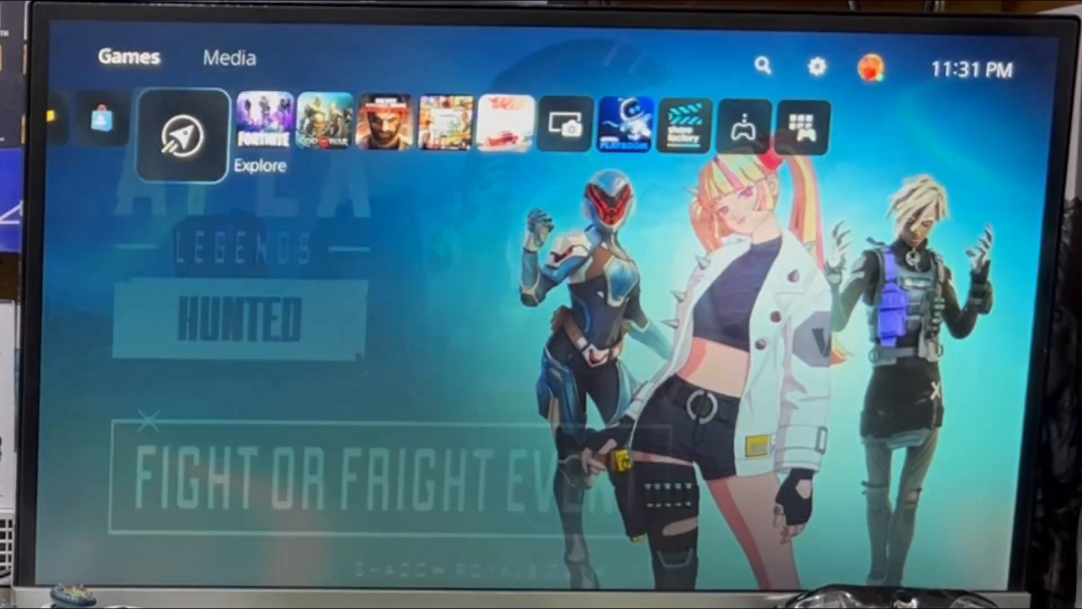